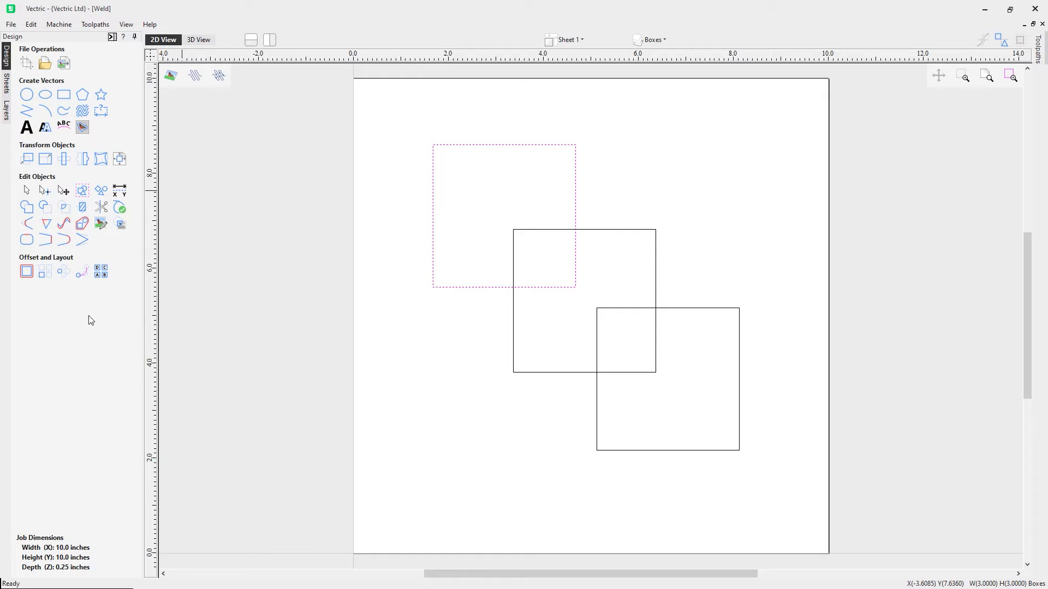
{"action": "mouse_move", "coordinate": [53, 322]}
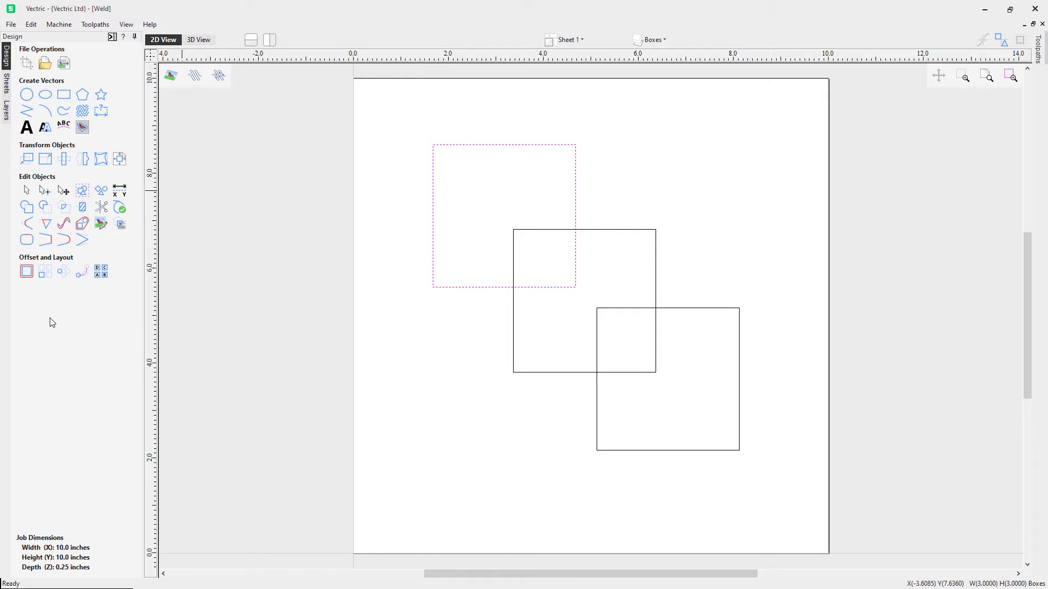
{"action": "mouse_move", "coordinate": [62, 318]}
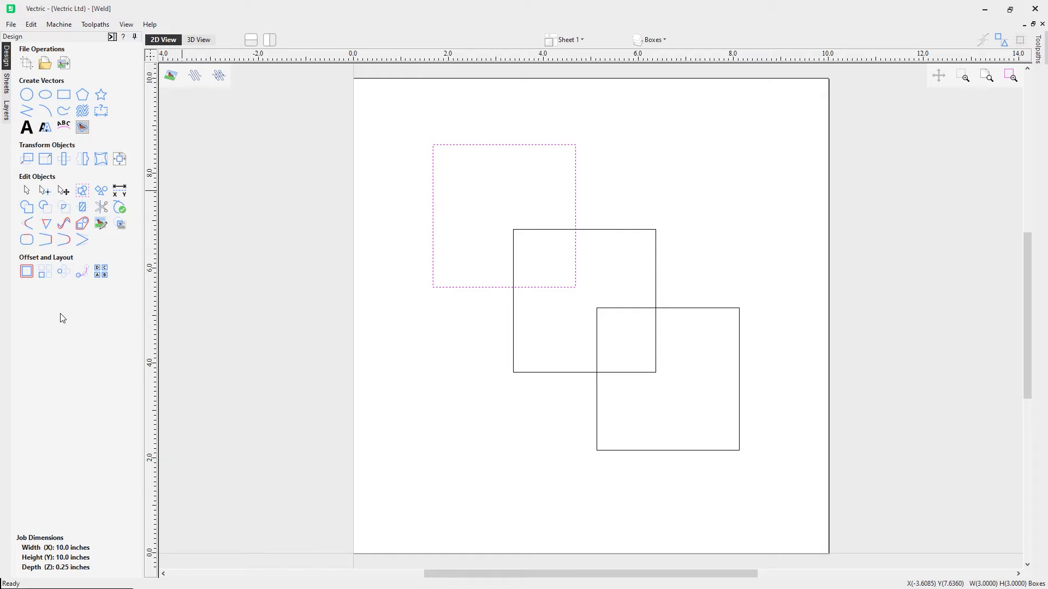
Select all three overlapping squares and weld them into a single outline.
{"action": "left_click", "coordinate": [438, 181]}
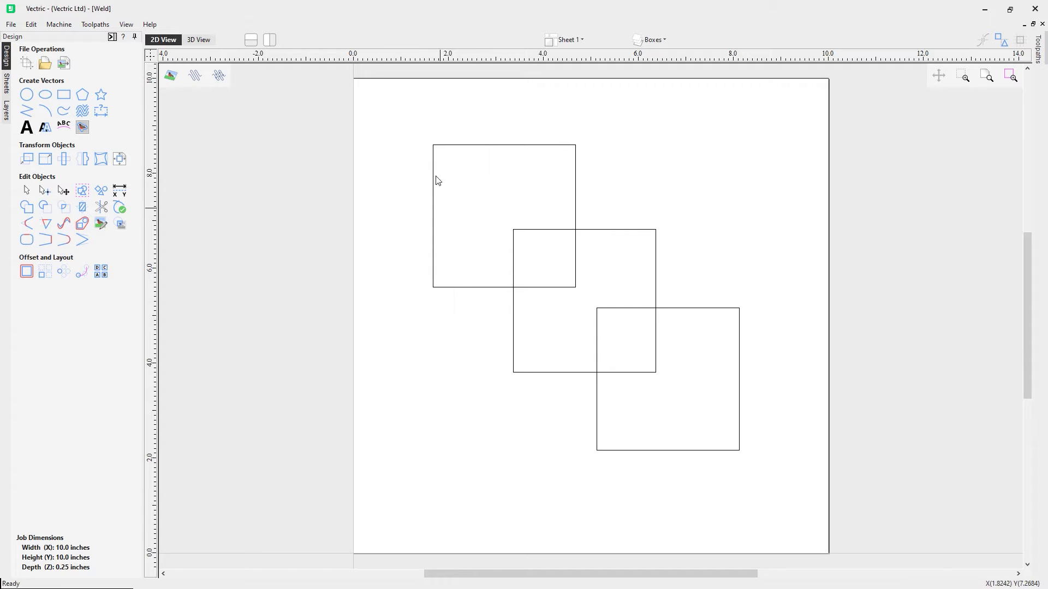
{"action": "left_click_drag", "start_coordinate": [438, 181], "coordinate": [528, 297]}
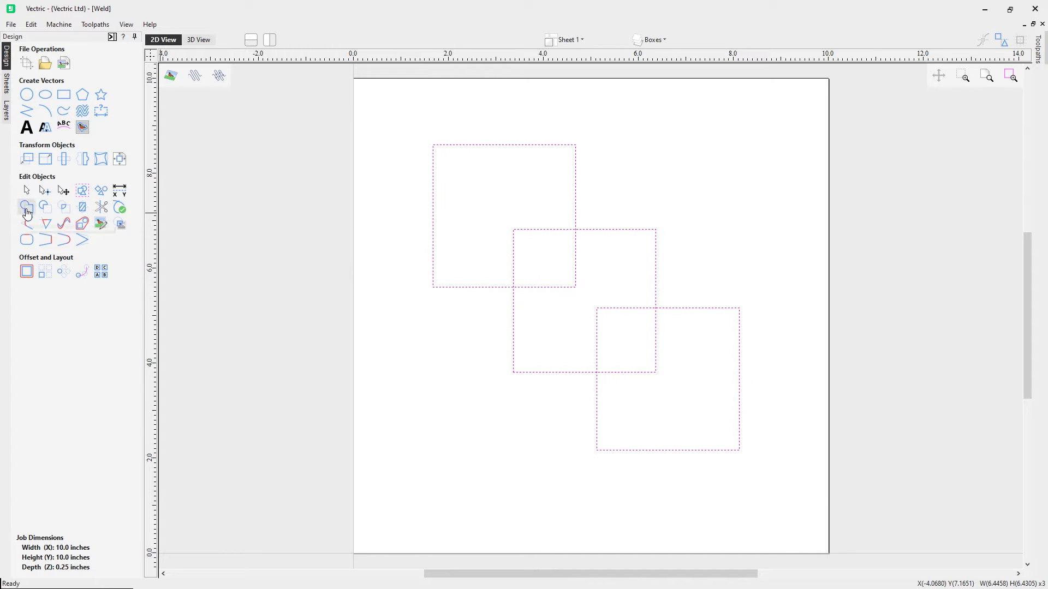
{"action": "mouse_move", "coordinate": [27, 207]}
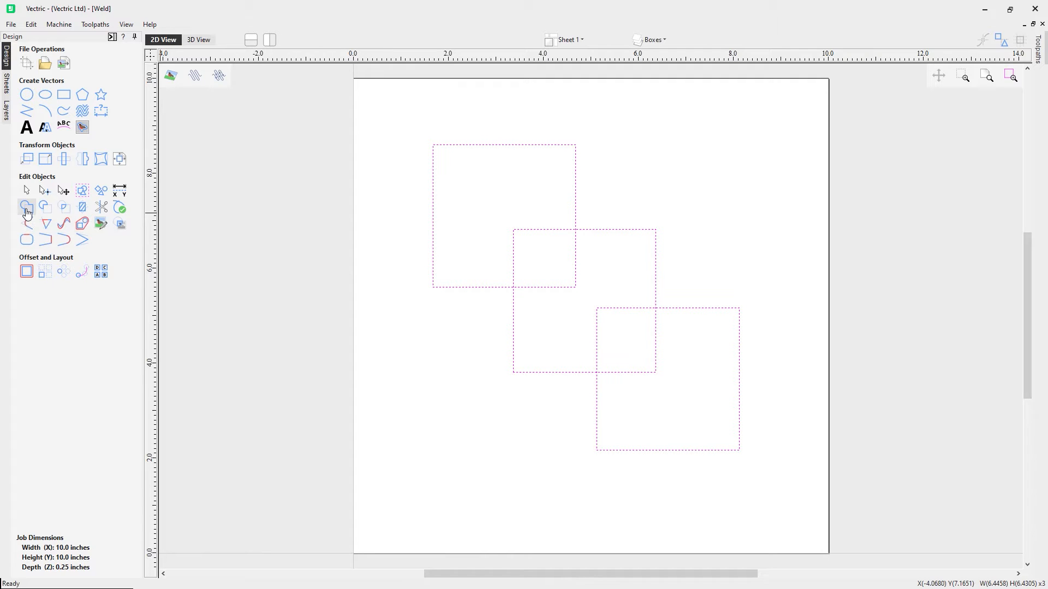
{"action": "left_click", "coordinate": [27, 207]}
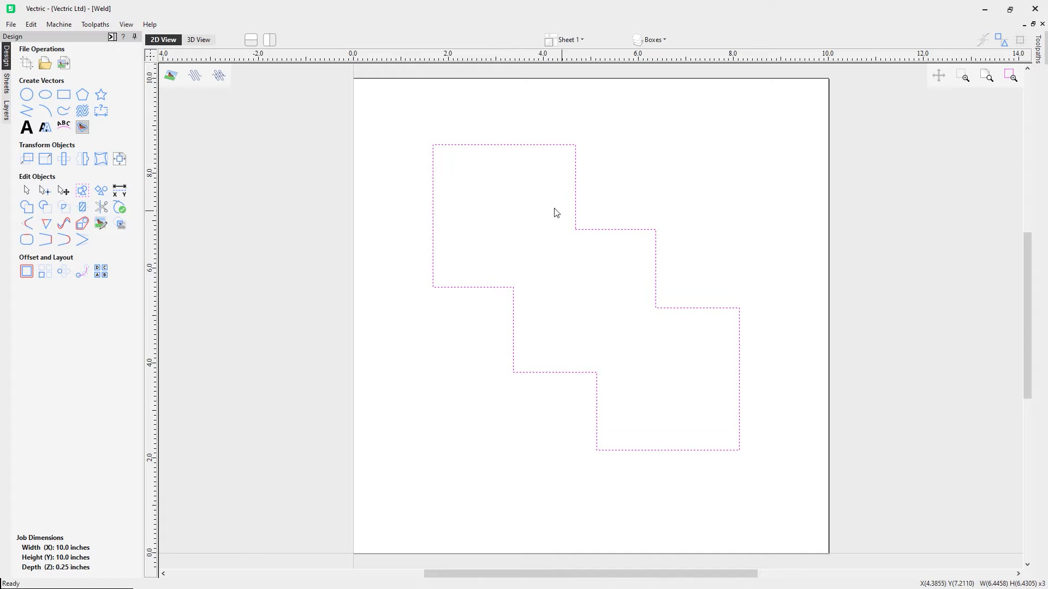
{"action": "mouse_move", "coordinate": [443, 295]}
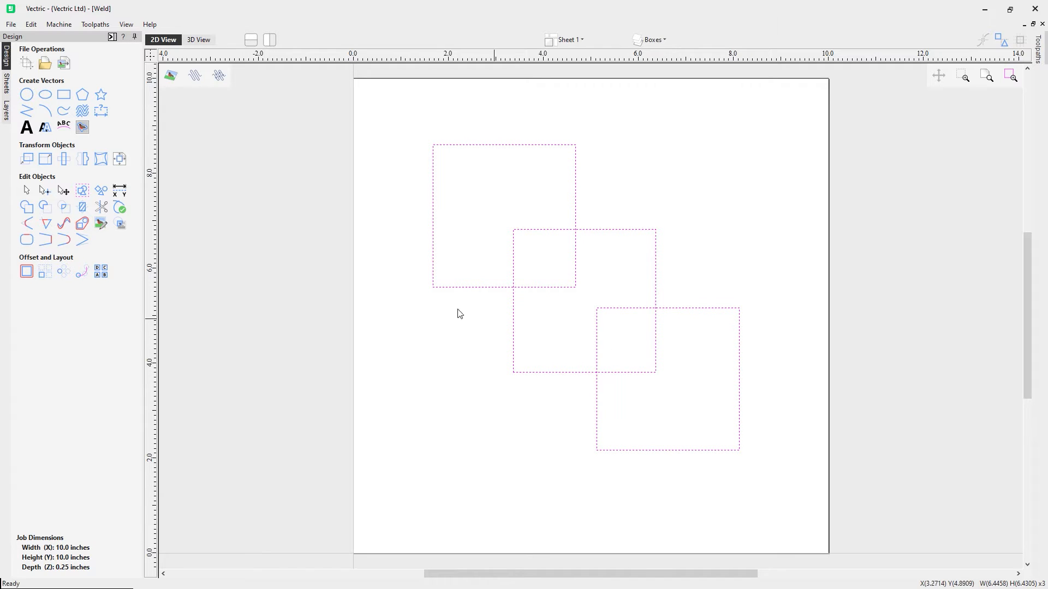
Subtract the middle square from the top-left square to leave a notched shape.
{"action": "left_click", "coordinate": [101, 224]}
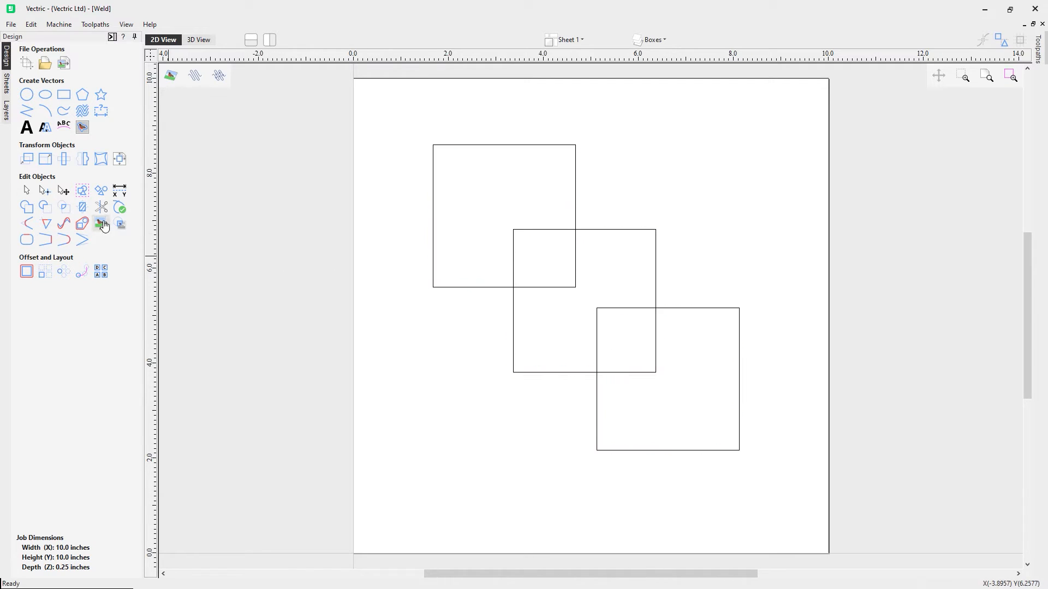
{"action": "mouse_move", "coordinate": [45, 208]}
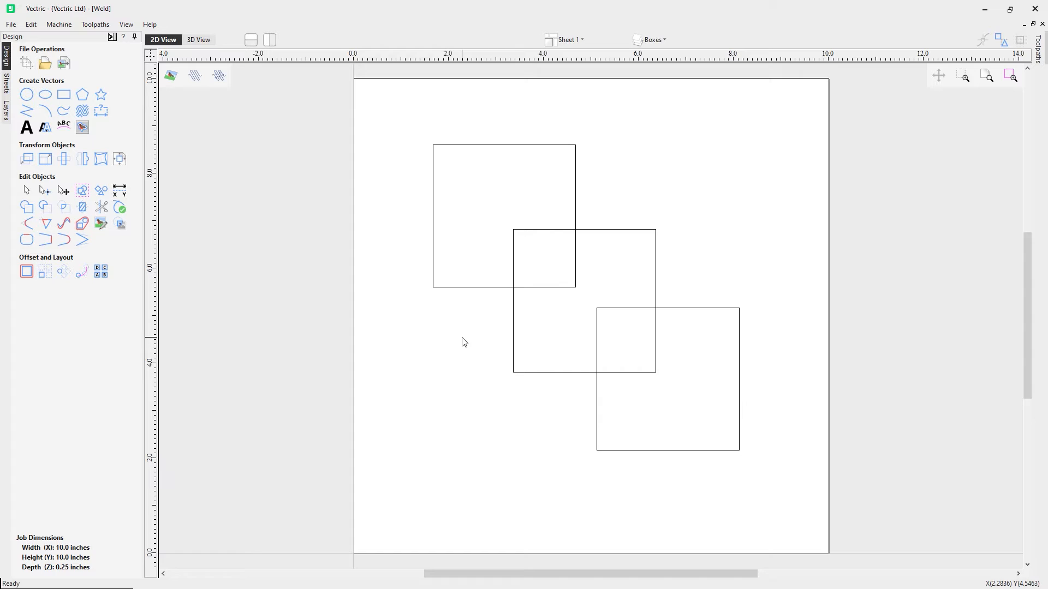
{"action": "left_click", "coordinate": [503, 215]}
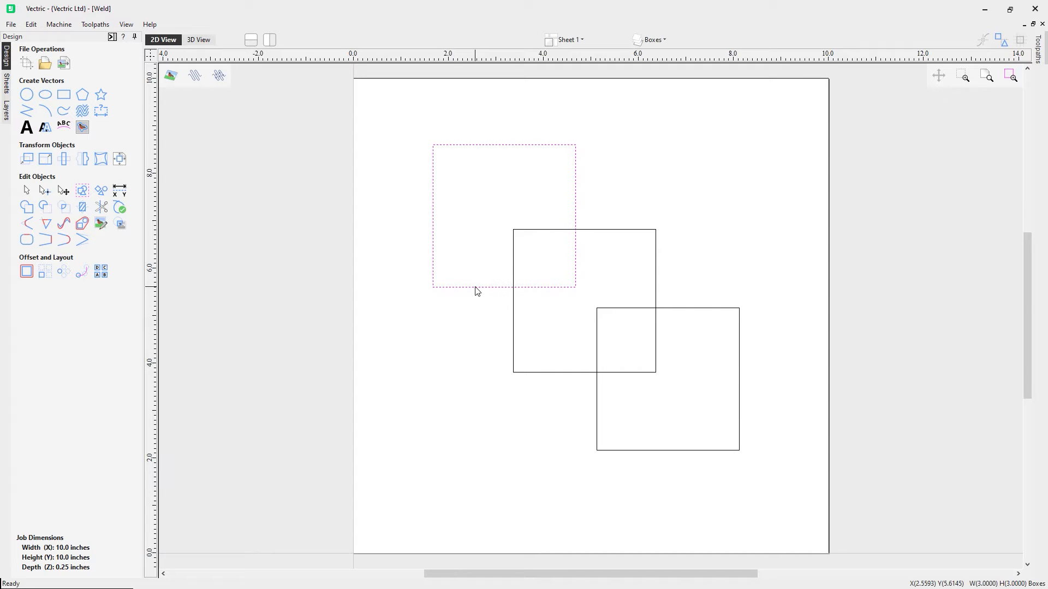
{"action": "mouse_move", "coordinate": [515, 322]}
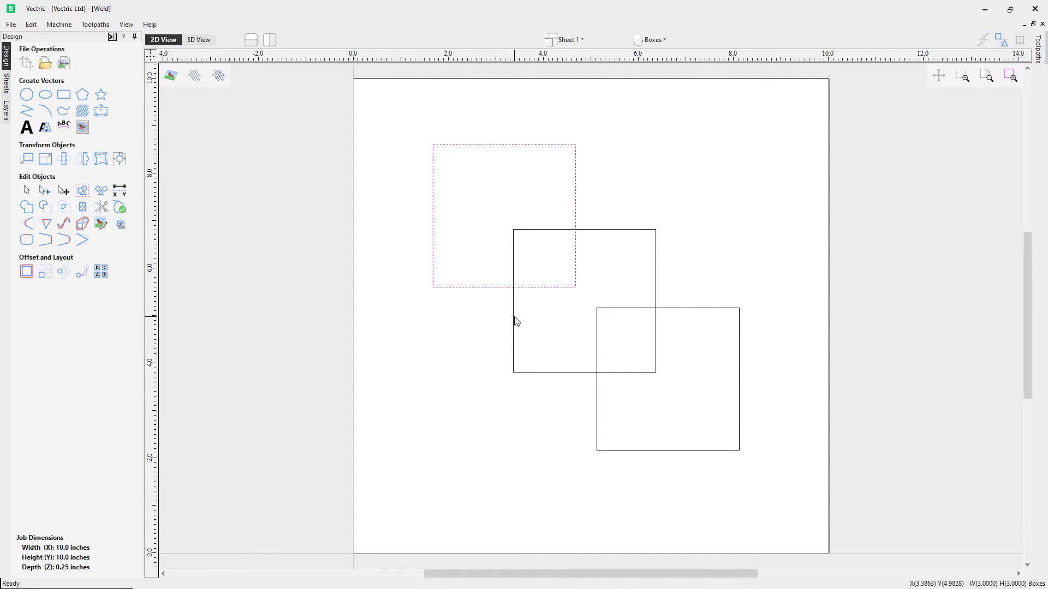
{"action": "left_click", "coordinate": [45, 206]}
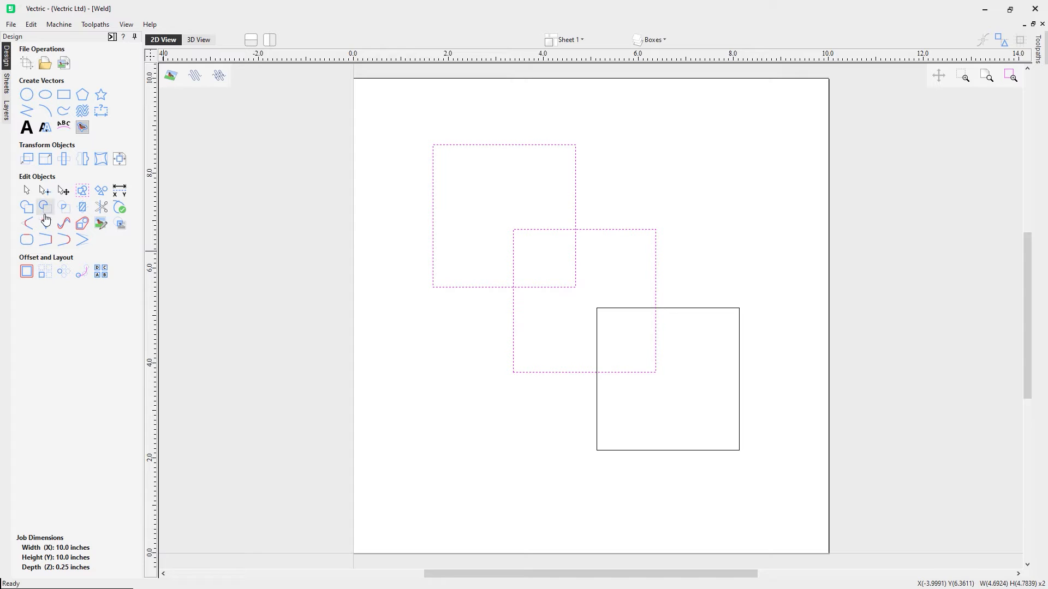
{"action": "left_click", "coordinate": [45, 207]}
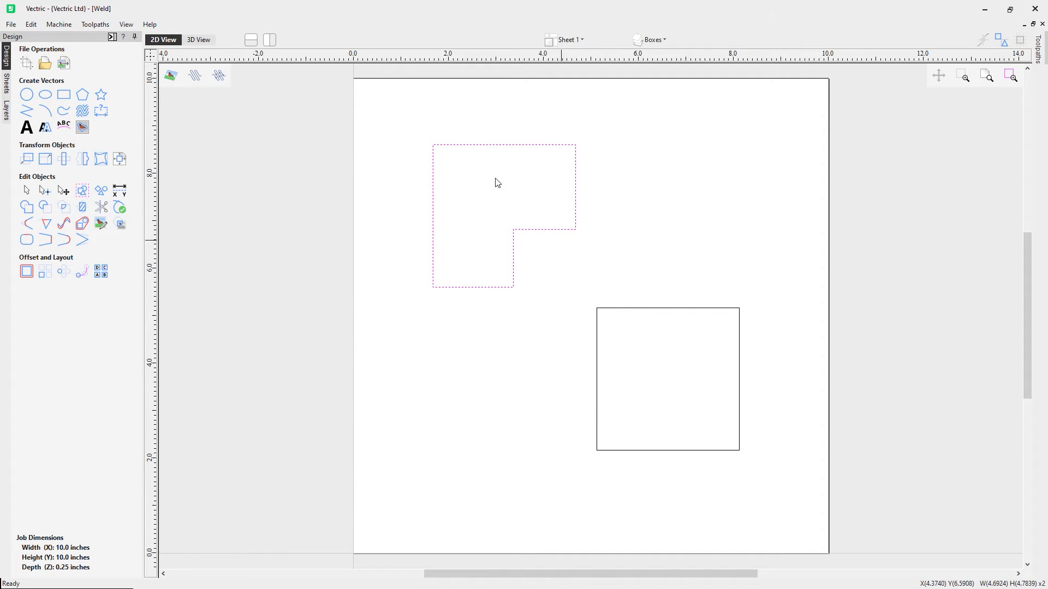
{"action": "mouse_move", "coordinate": [523, 298]}
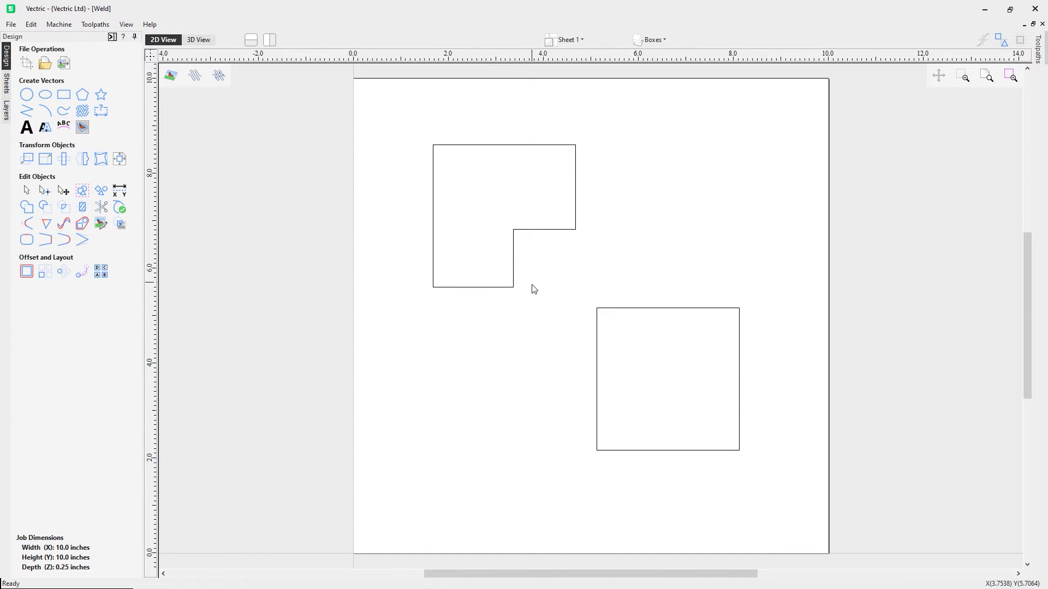
{"action": "mouse_move", "coordinate": [513, 274]}
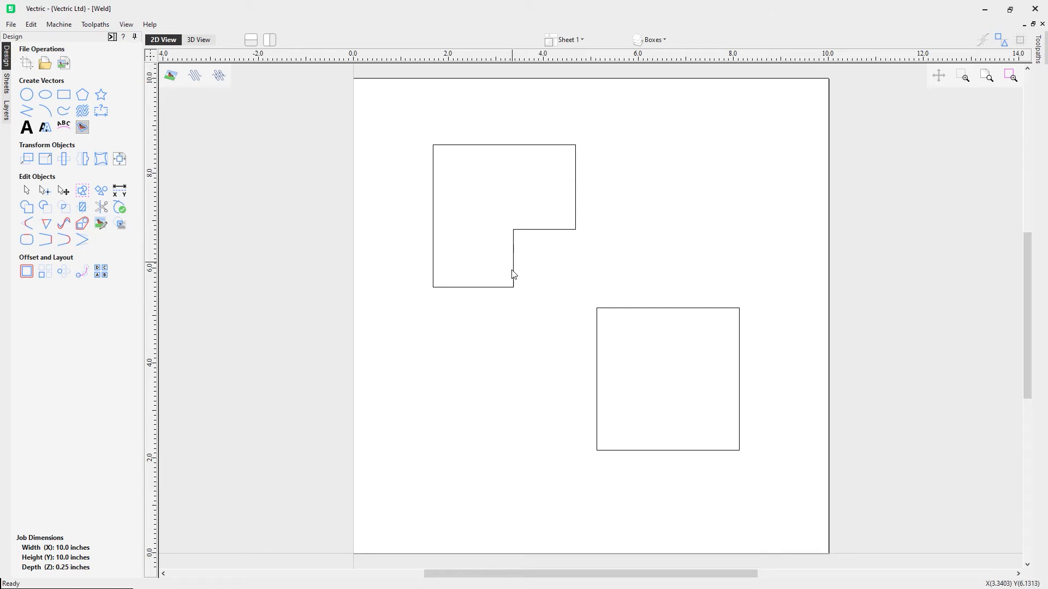
{"action": "mouse_move", "coordinate": [586, 398]}
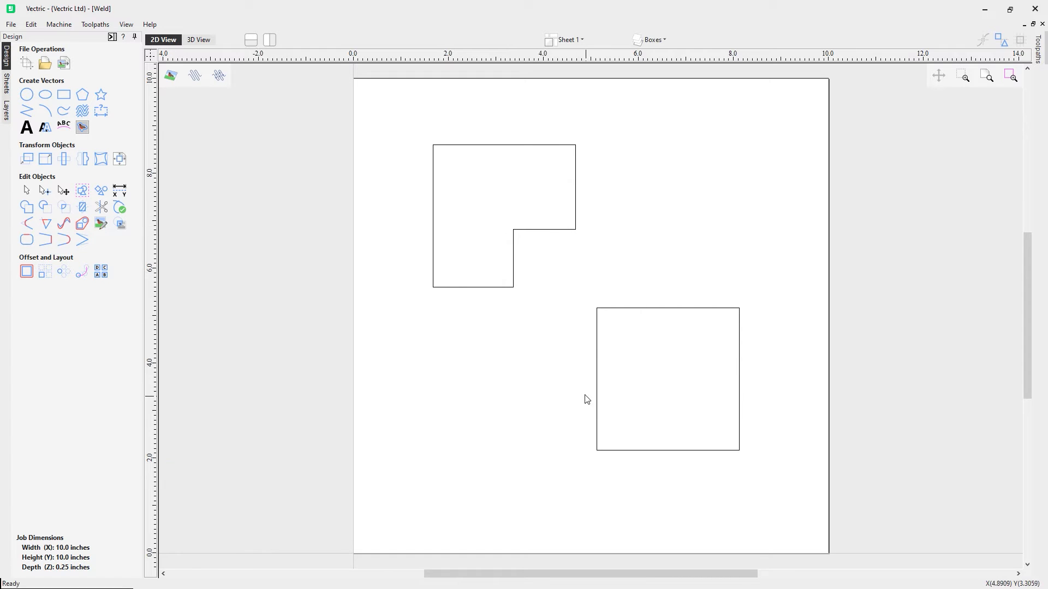
{"action": "mouse_move", "coordinate": [487, 278]}
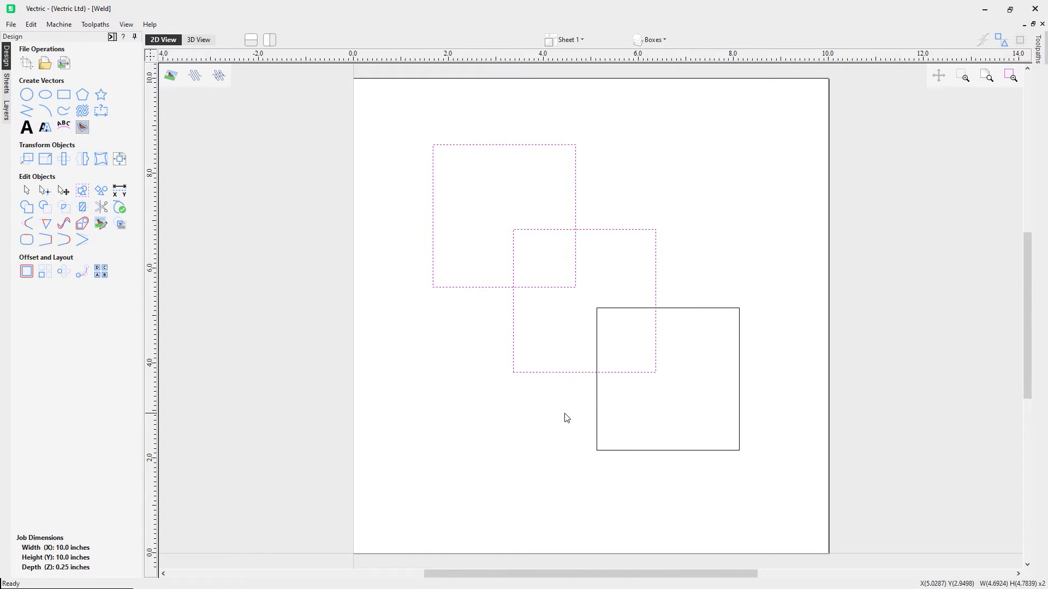
{"action": "mouse_move", "coordinate": [62, 208]}
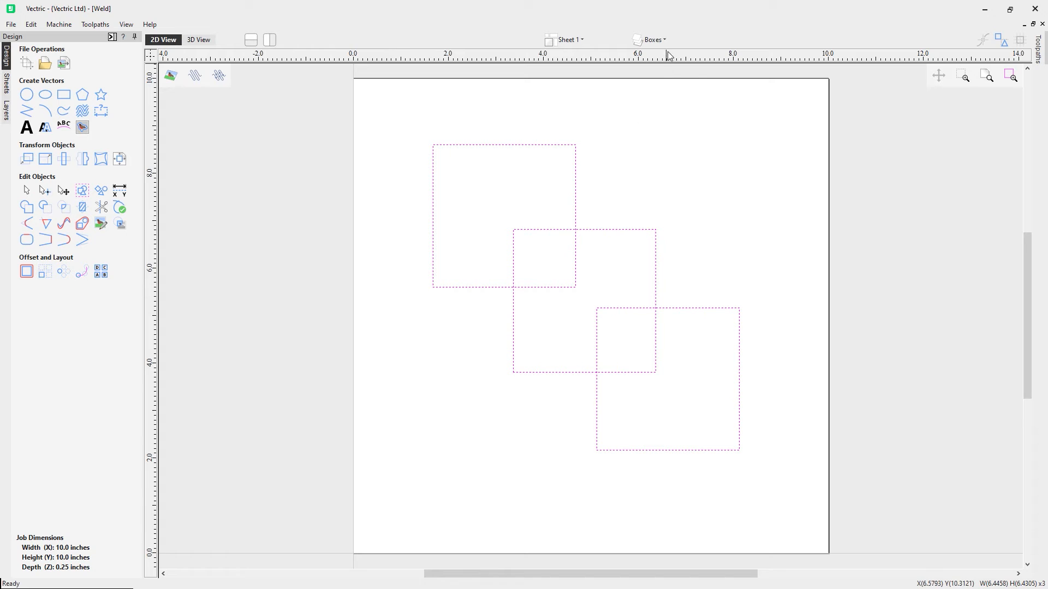
Make the Text layer active, showing the script 'Welcome' outlines instead of the squares.
{"action": "left_click", "coordinate": [653, 39]}
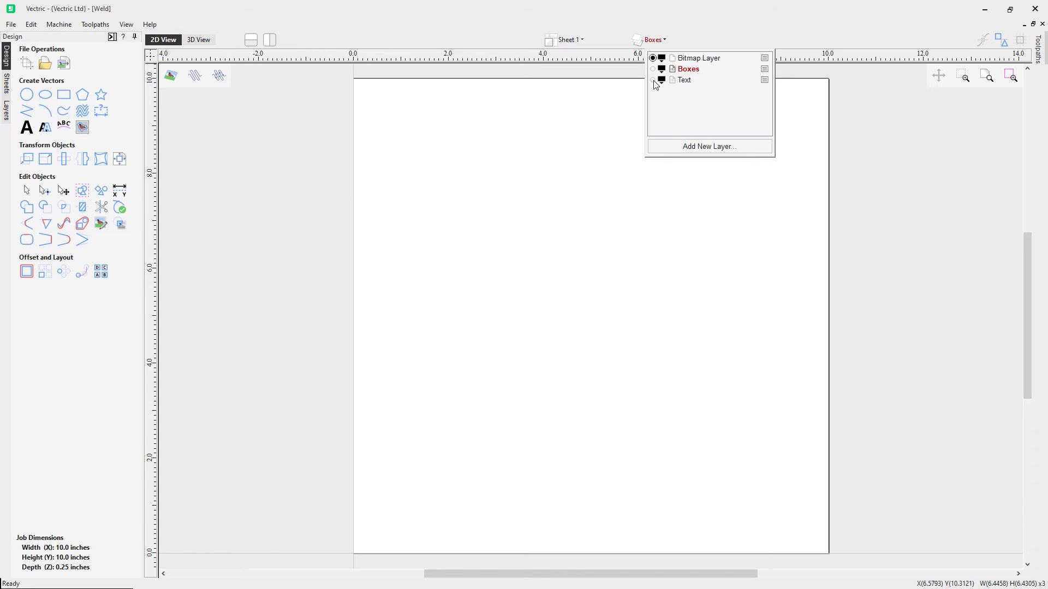
{"action": "left_click", "coordinate": [652, 81]}
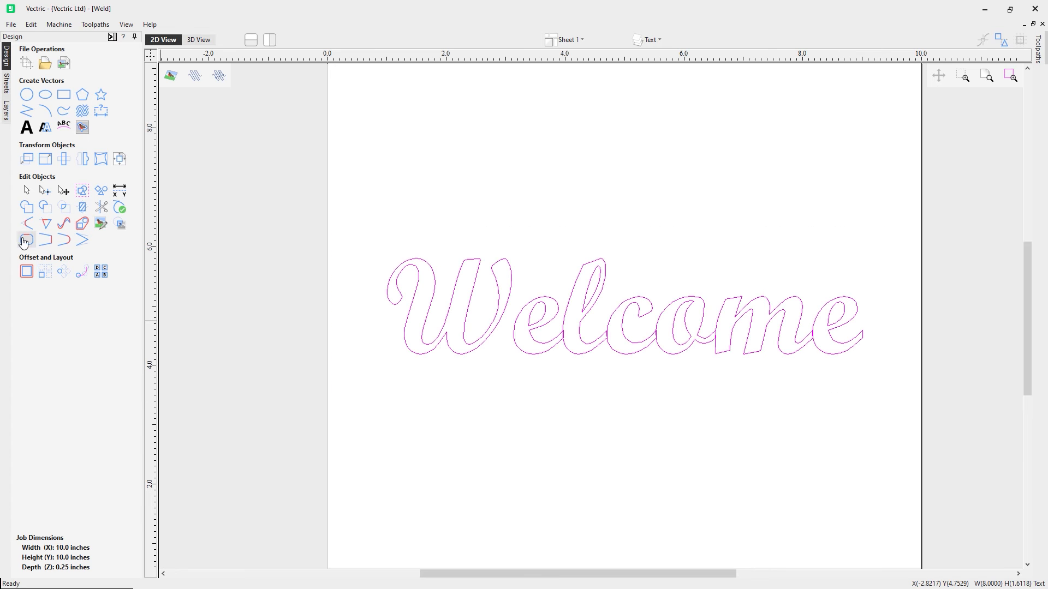
Weld the overlapping 'Welcome' letters, choosing Replace so curves replace the original text.
{"action": "left_click", "coordinate": [26, 240]}
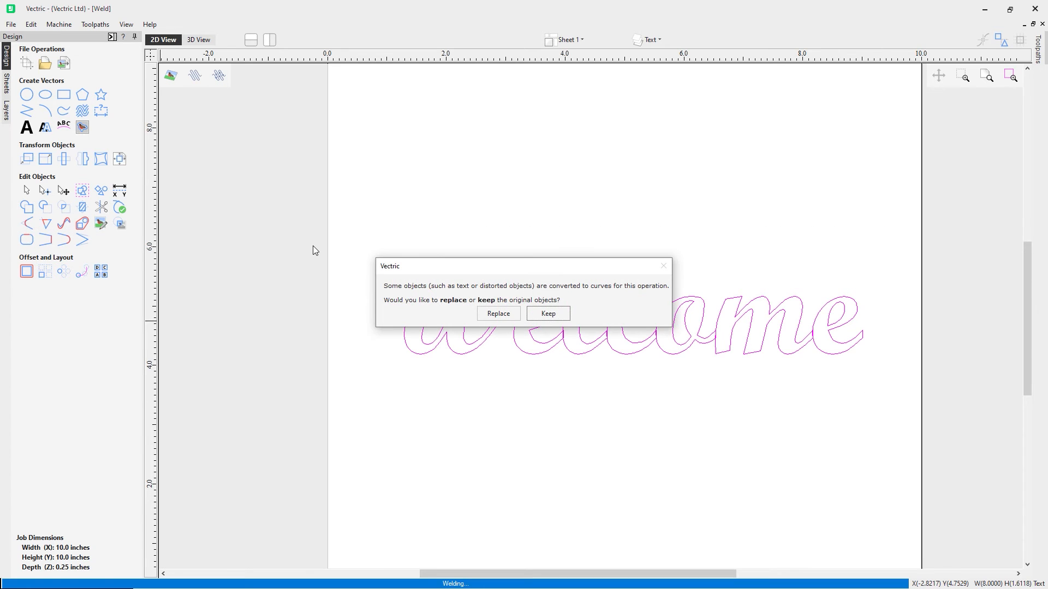
{"action": "mouse_move", "coordinate": [408, 301]}
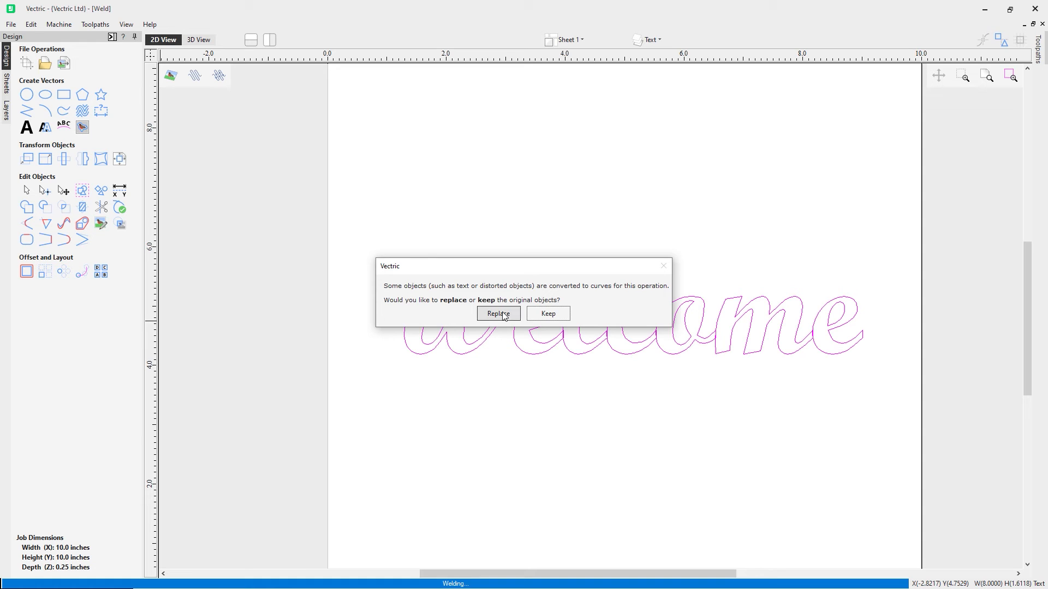
{"action": "left_click", "coordinate": [498, 313]}
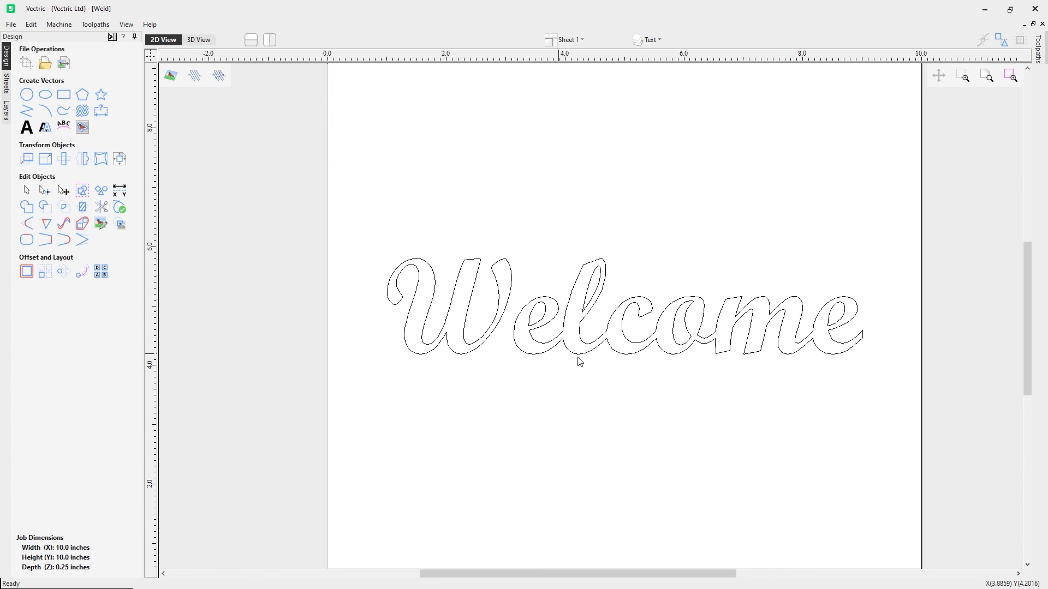
{"action": "mouse_move", "coordinate": [553, 372]}
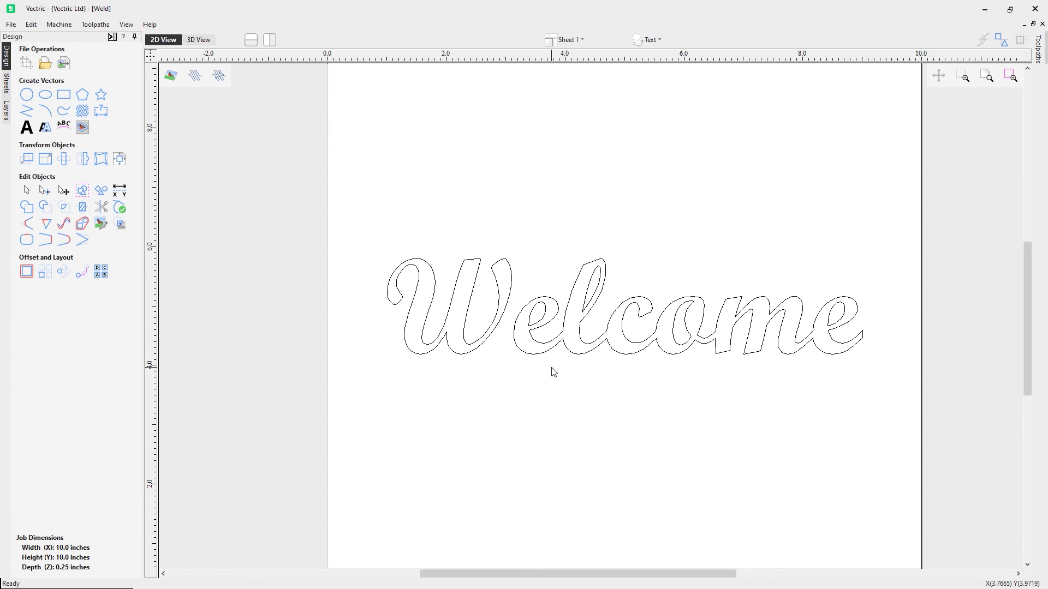
{"action": "mouse_move", "coordinate": [562, 336]}
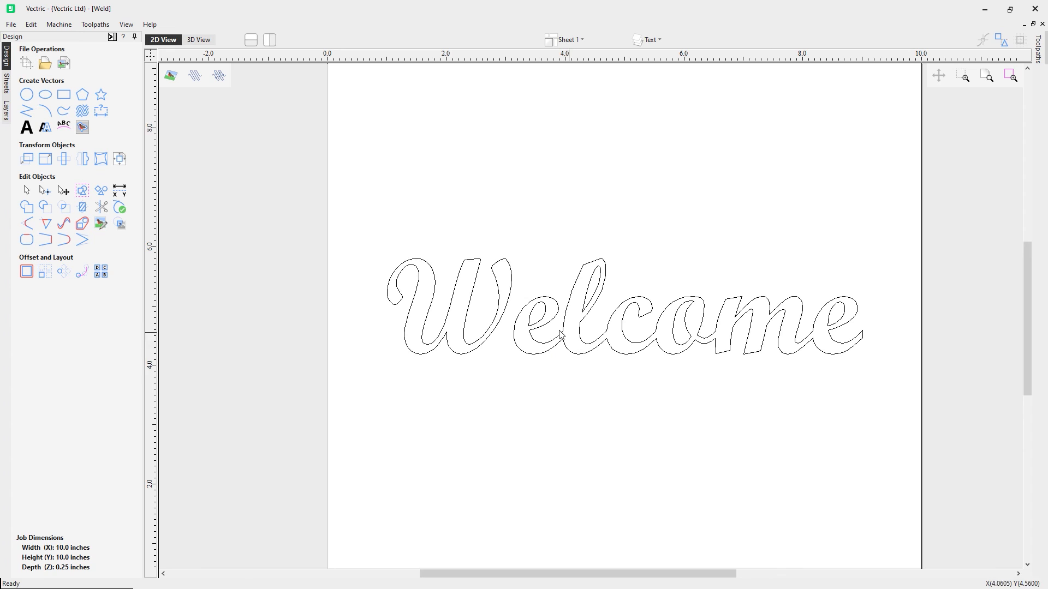
{"action": "mouse_move", "coordinate": [616, 338]}
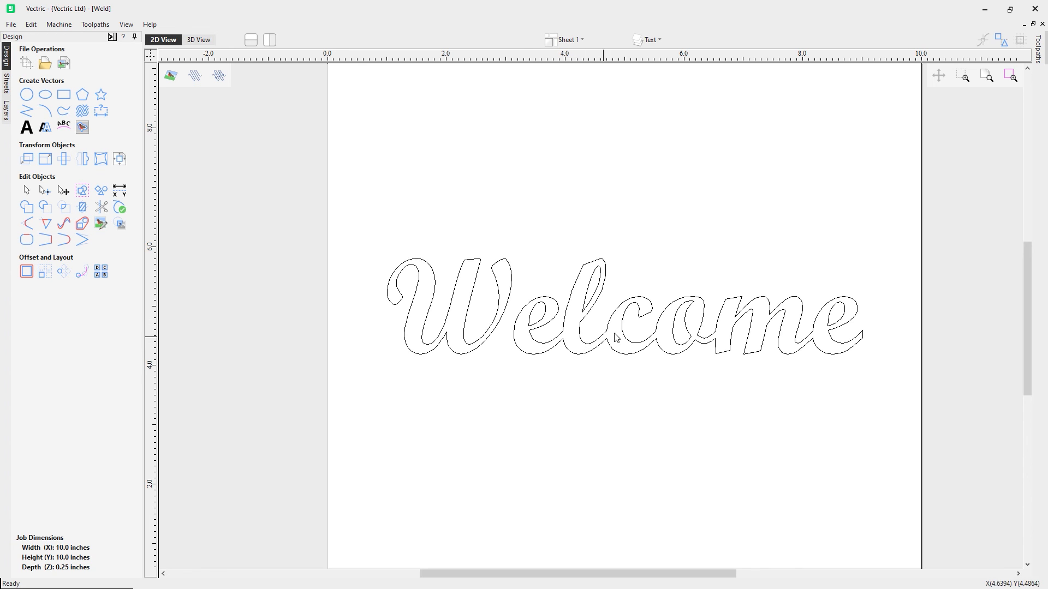
{"action": "mouse_move", "coordinate": [729, 321]}
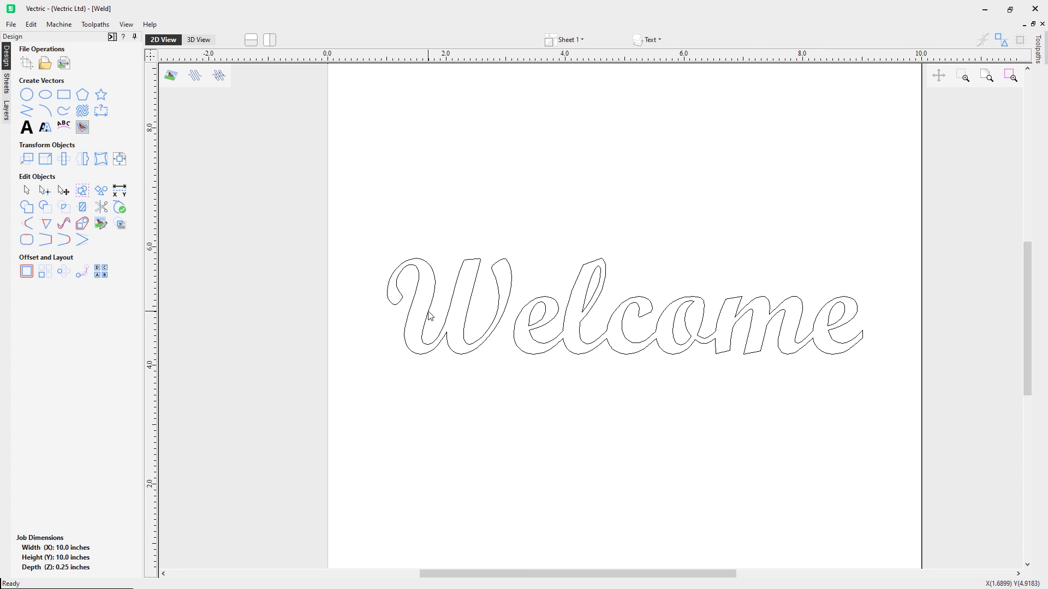
{"action": "mouse_move", "coordinate": [350, 212]}
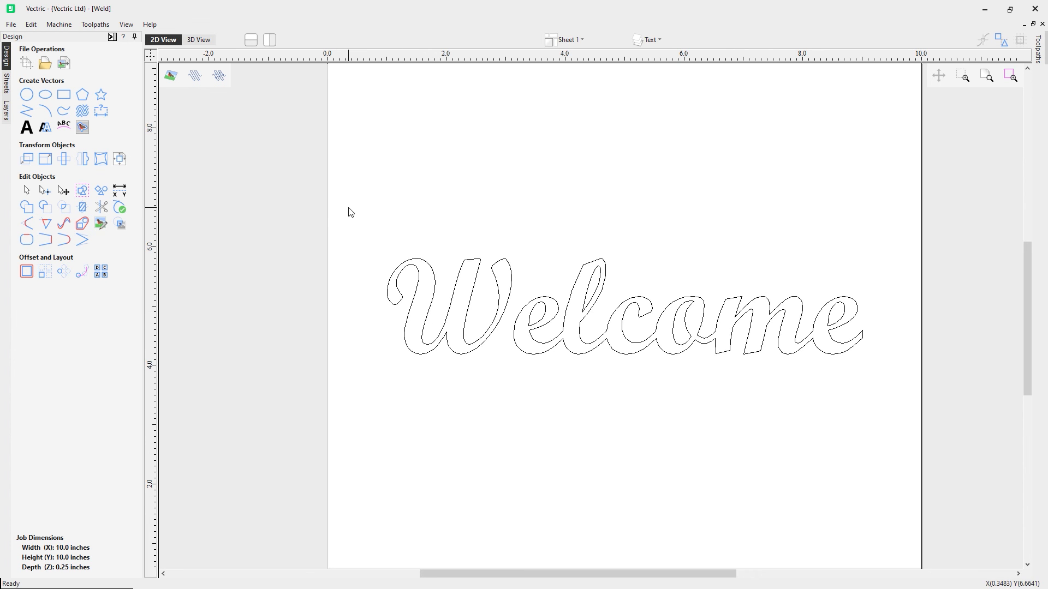